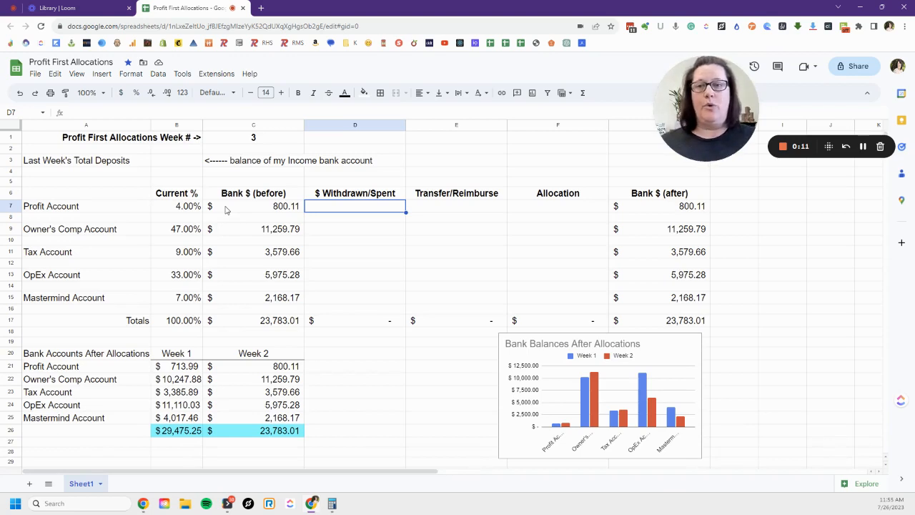
Step: View the total of before-balances C7:C15, then enter 0 withdrawn/spent for the Profit Account in D7
left_click_drag(253, 206, 253, 298)
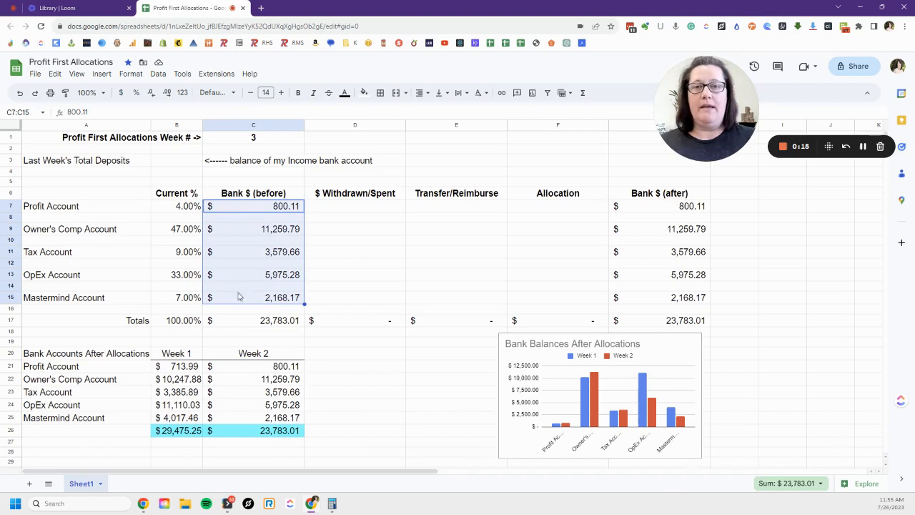
left_click(355, 206)
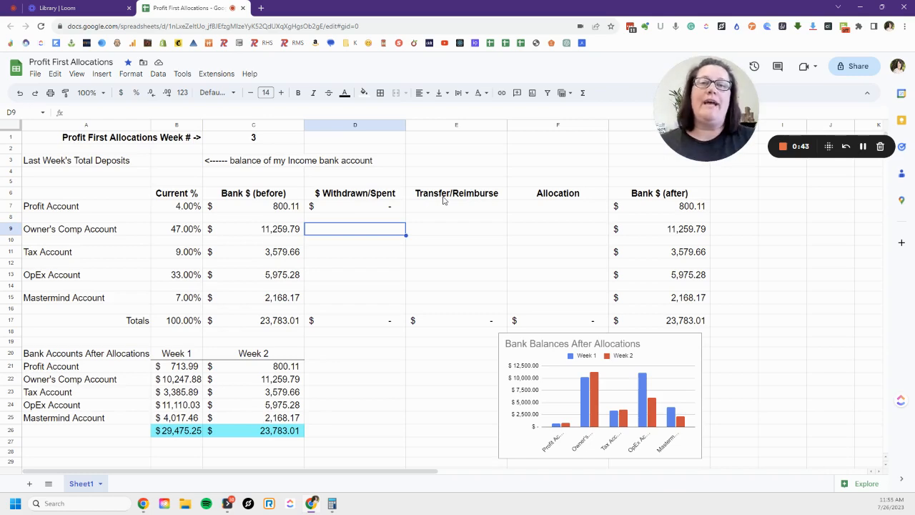
mouse_move(100, 249)
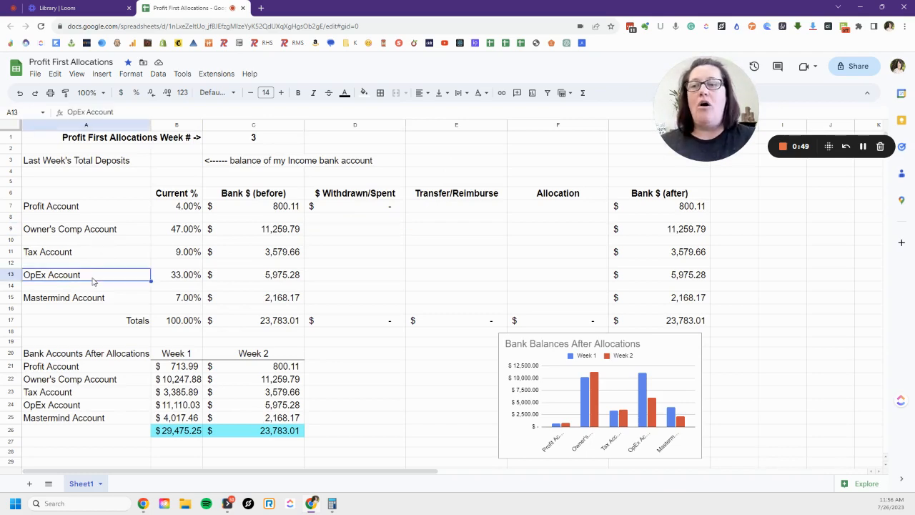
Step: Enter 0 in D9 as the Owner's Comp Account's withdrawn/spent amount
left_click(10, 274)
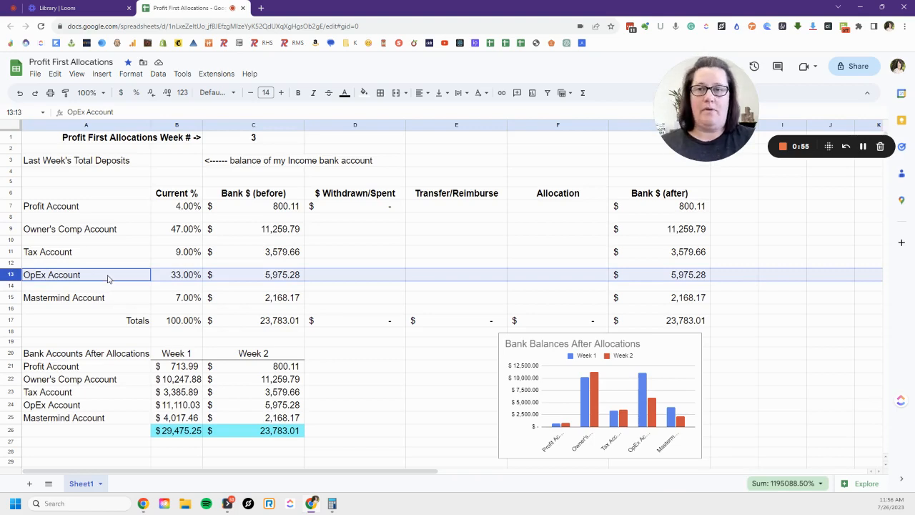
mouse_move(321, 233)
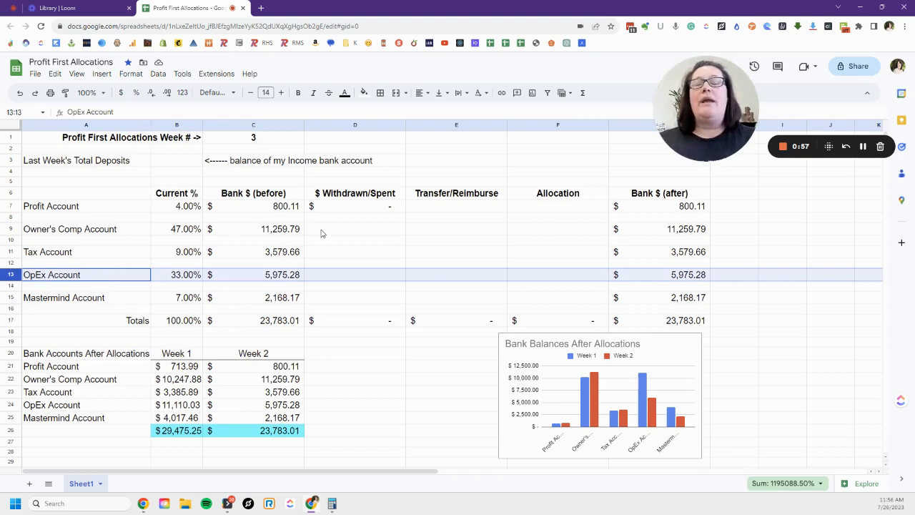
mouse_move(309, 279)
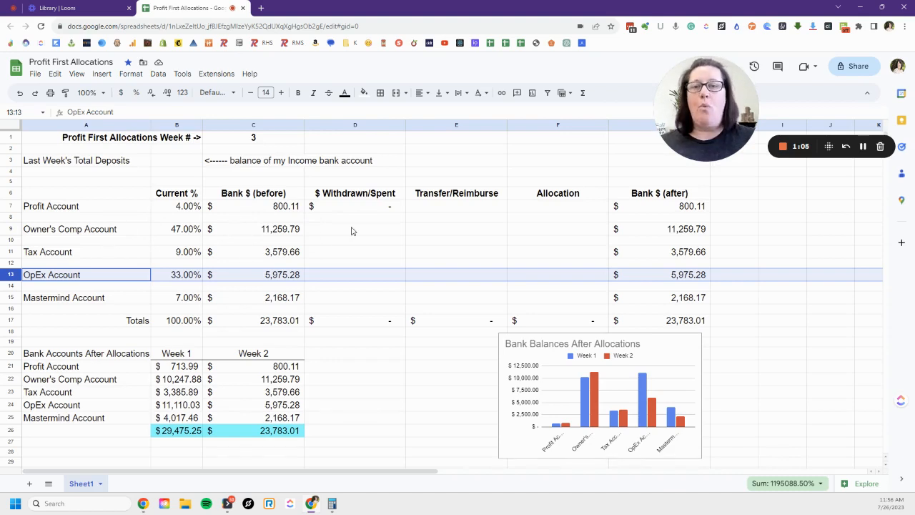
left_click(355, 229)
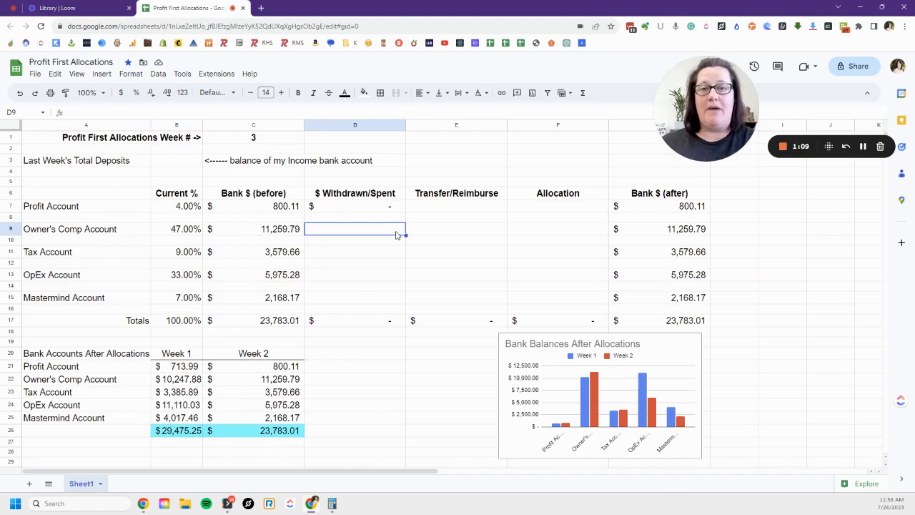
left_click(456, 229)
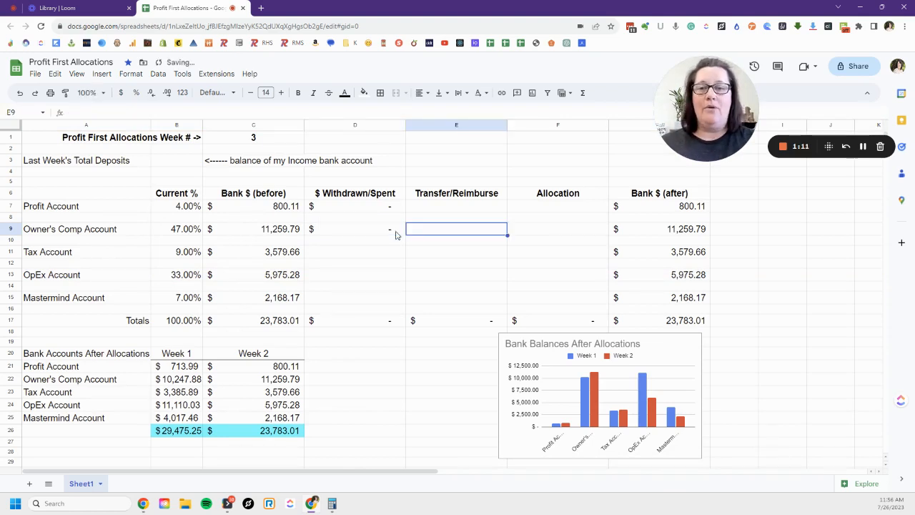
left_click(456, 274)
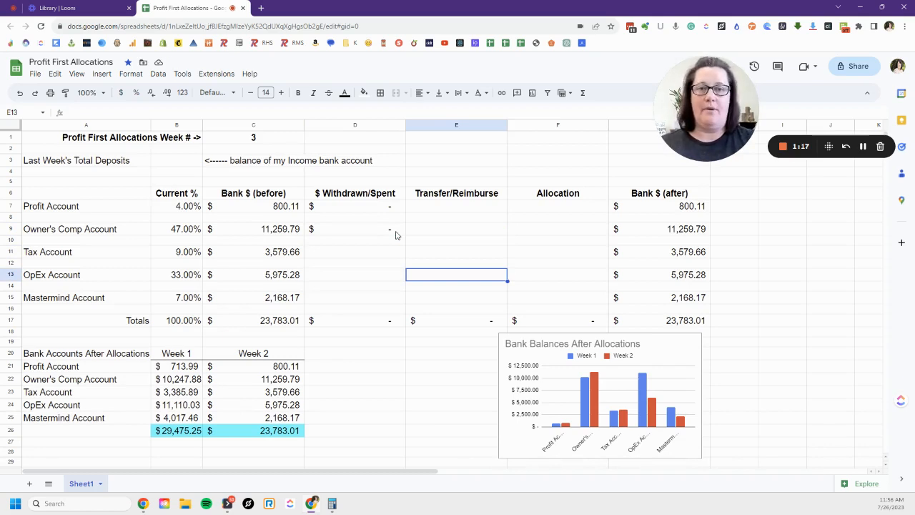
Step: Enter transfers of -4140.38 for Owner's Comp and 4140.38 for OpEx, checking OpEx's SUM formula
left_click(456, 229)
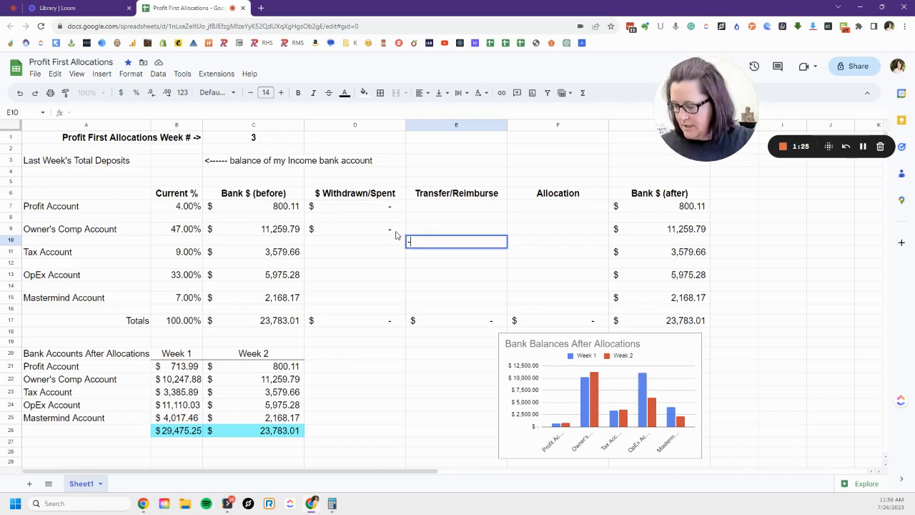
type("-4140.38")
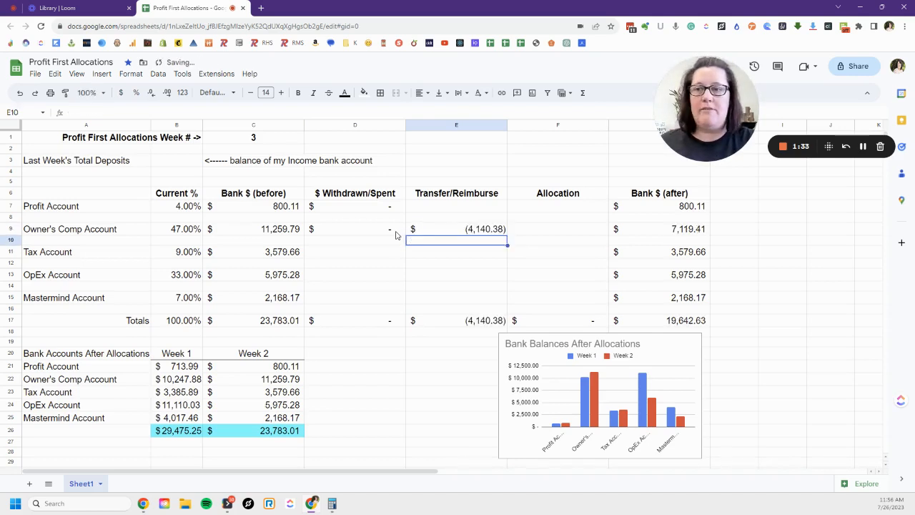
type("4140.38")
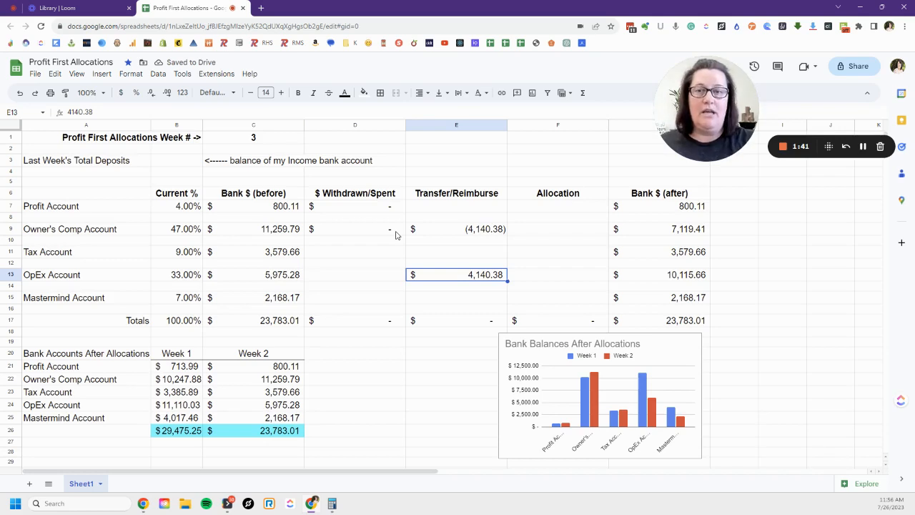
left_click(253, 275)
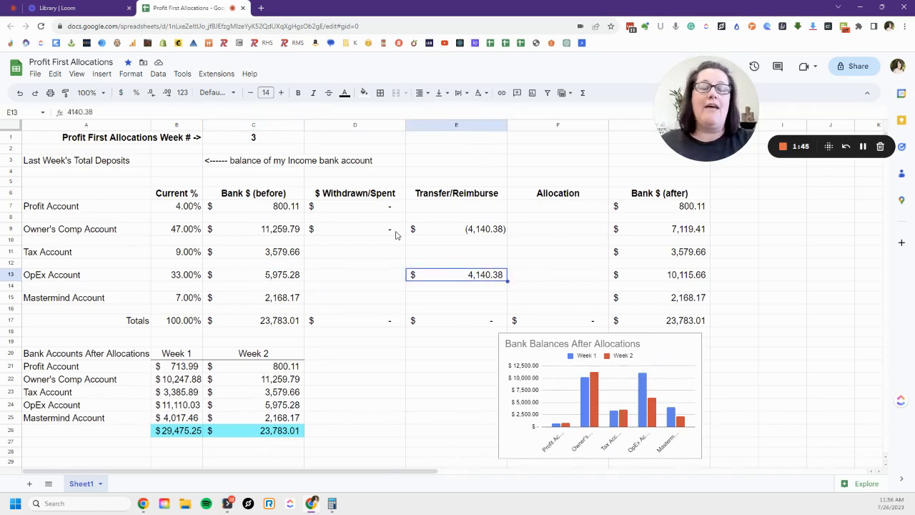
left_click(659, 274)
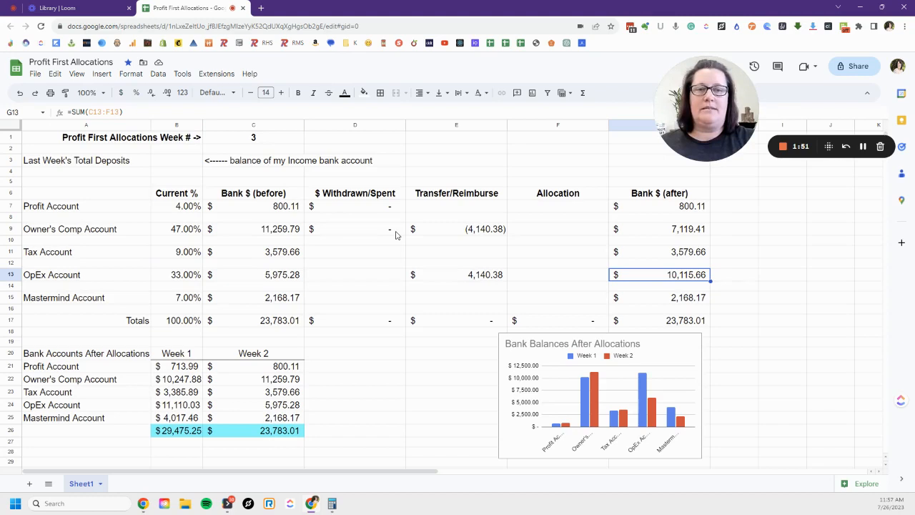
Step: Enter 0 in D11 as the Tax Account's withdrawn/spent amount
left_click(354, 252)
type("0")
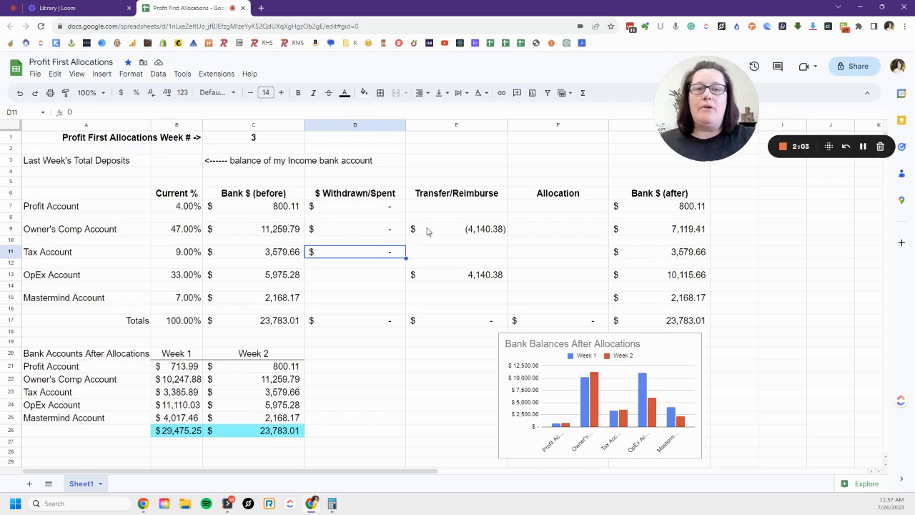
left_click(70, 228)
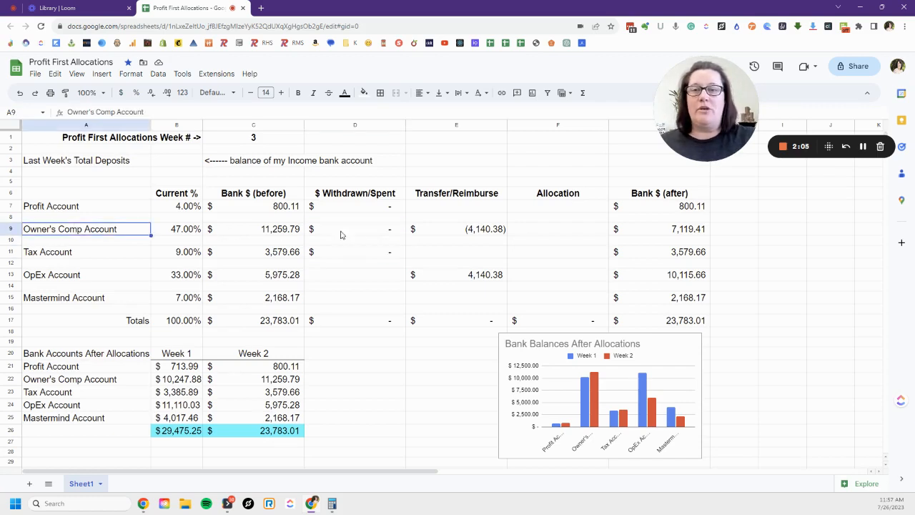
left_click(456, 275)
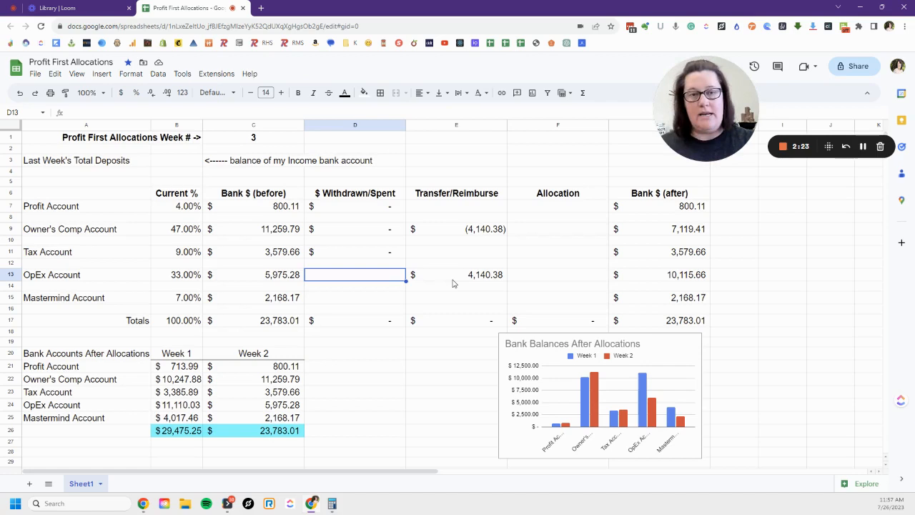
Step: Enter -5935.38 in D13 for OpEx and confirm its after-balance drops to 4,180.28
left_click(456, 275)
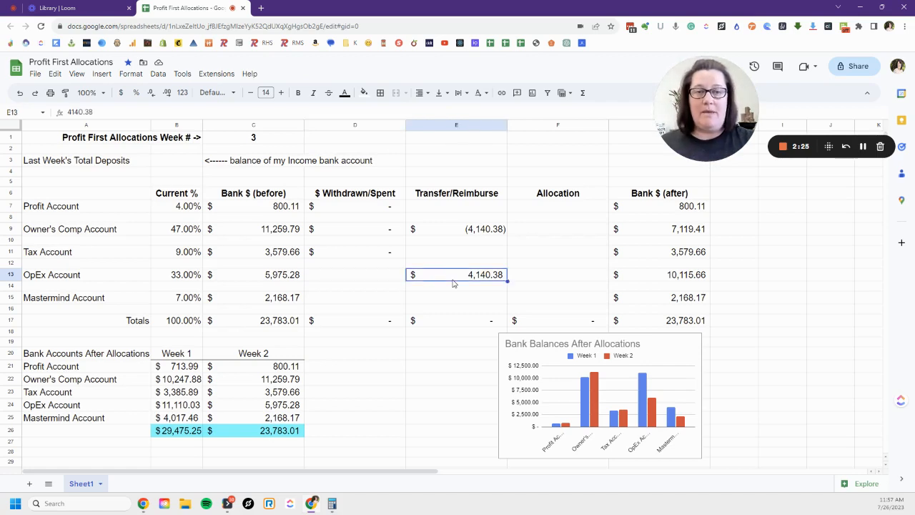
left_click(354, 274)
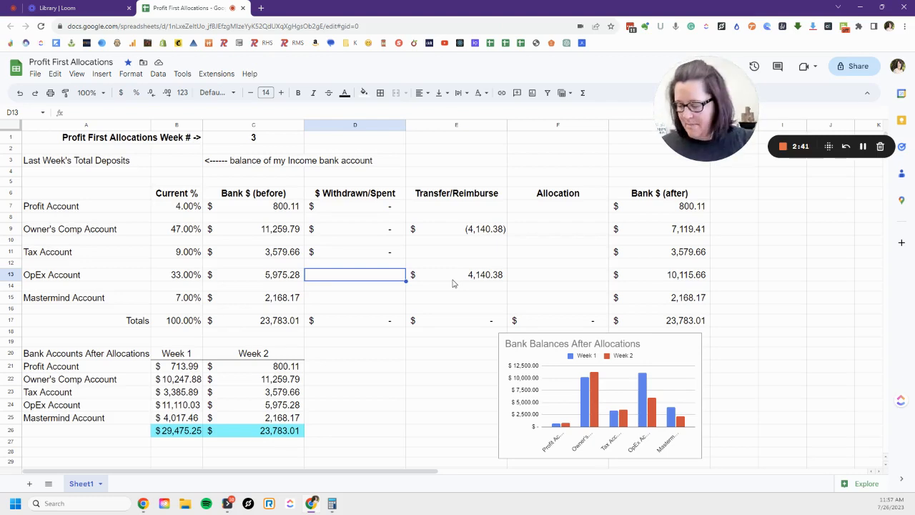
type("-5935.")
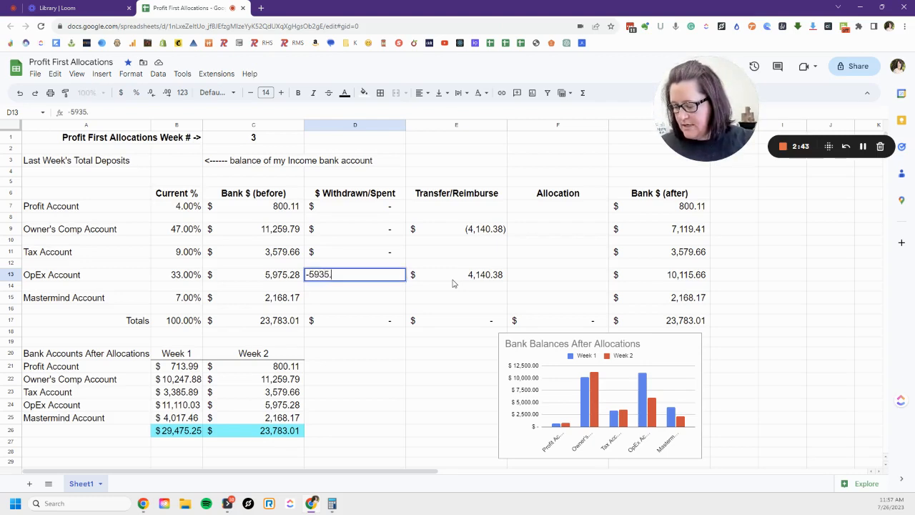
type("3")
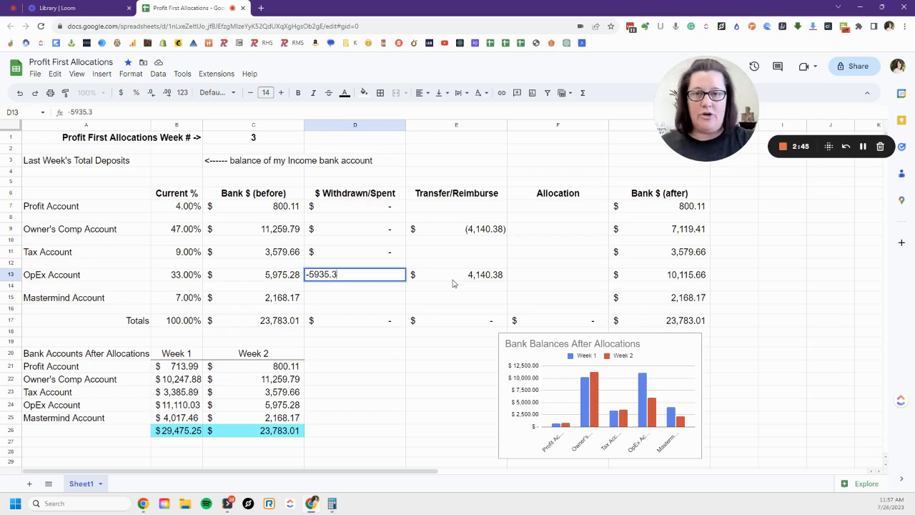
key("enter")
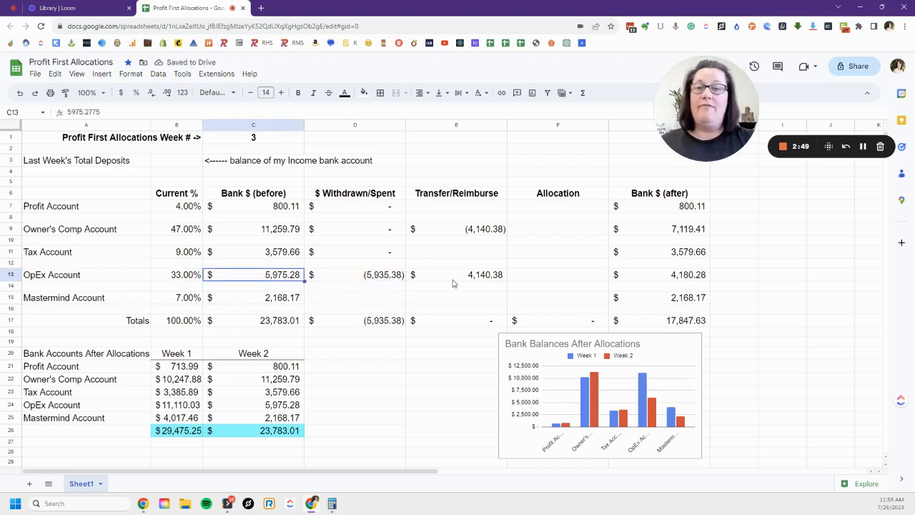
left_click(354, 274)
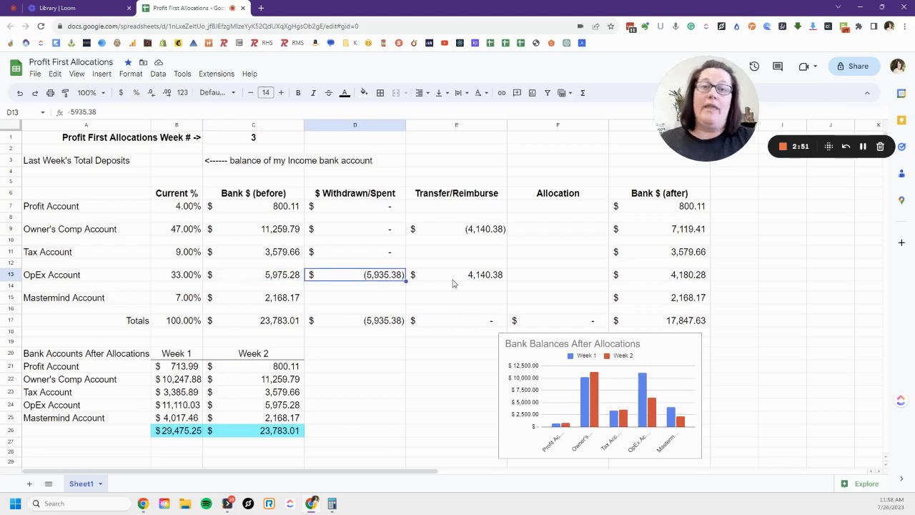
left_click(456, 275)
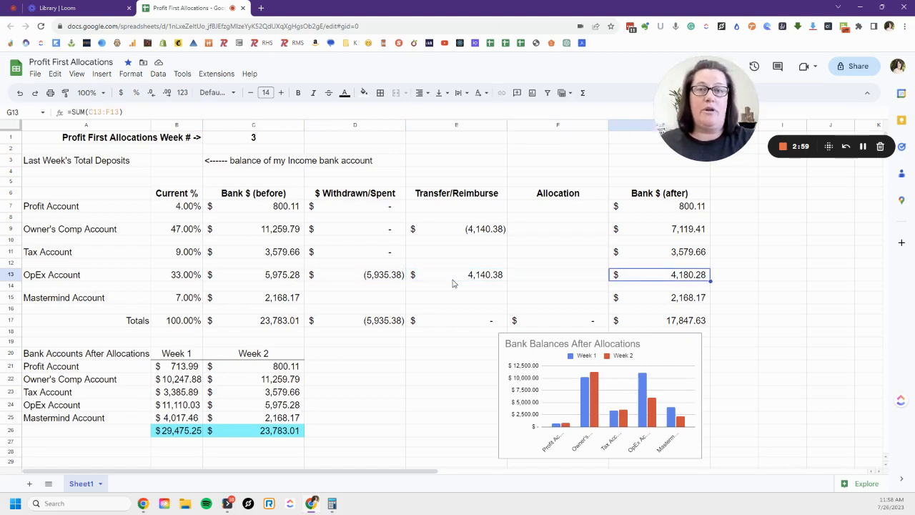
Step: Enter 0 in D15 as the Mastermind Account's withdrawn/spent amount
left_click(456, 297)
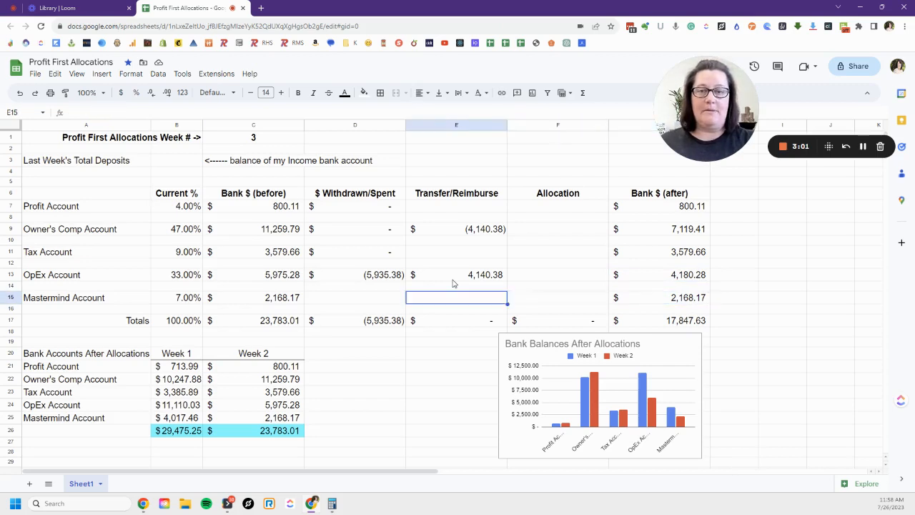
left_click(354, 297)
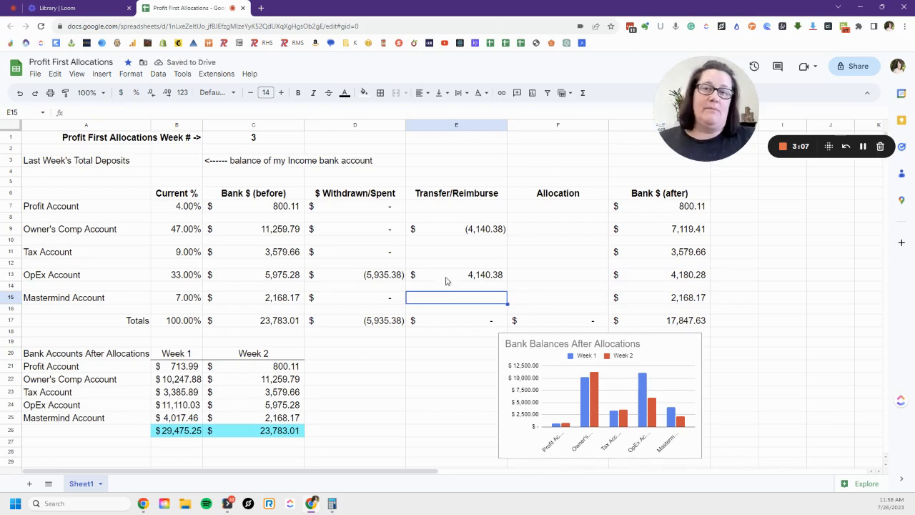
left_click(558, 206)
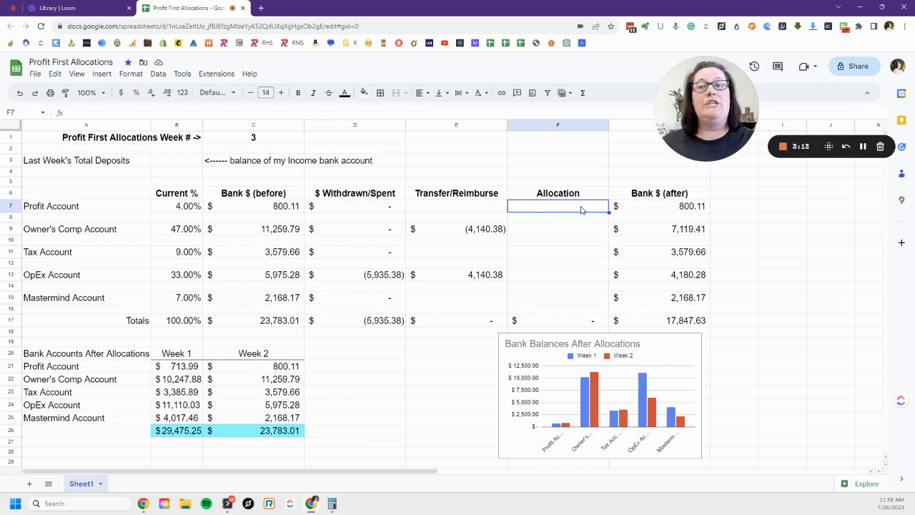
left_click(177, 160)
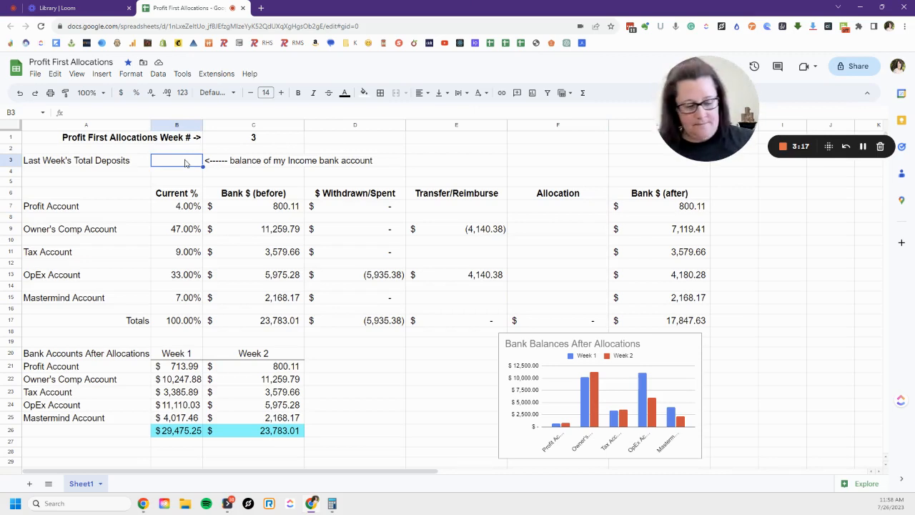
Step: Enter 4698 in B3 as last week's total deposits
type("4698")
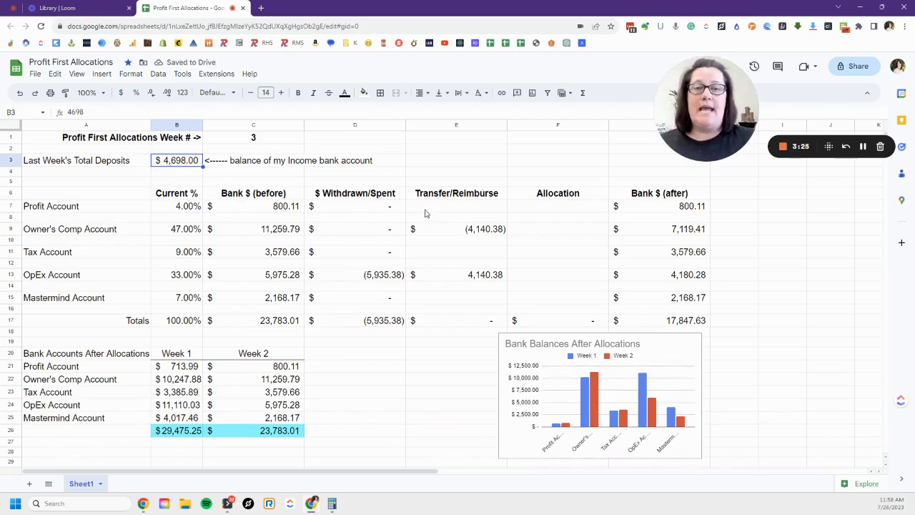
Step: Enter allocation formulas =B3*B7, =B3*B9, =B3*B11, =B3*B13, =B3*B15 in F7 through F15
left_click(557, 205)
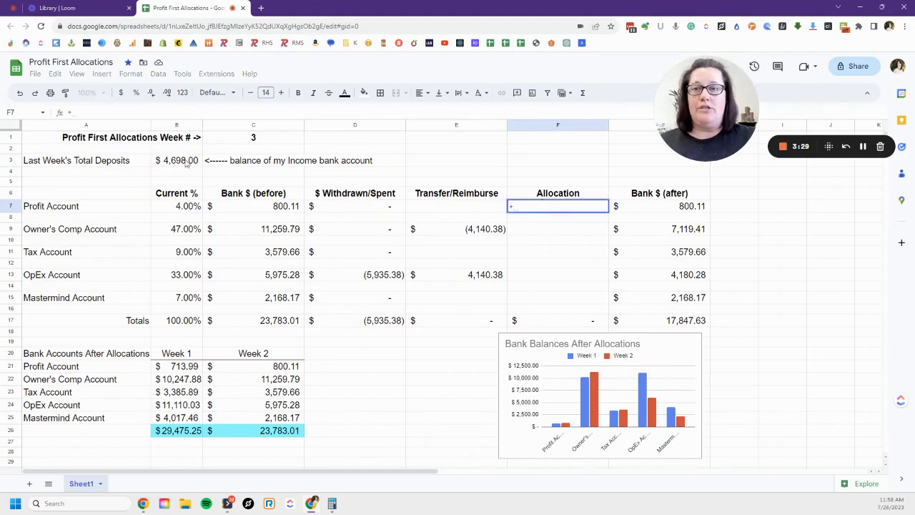
type("+B3*B7")
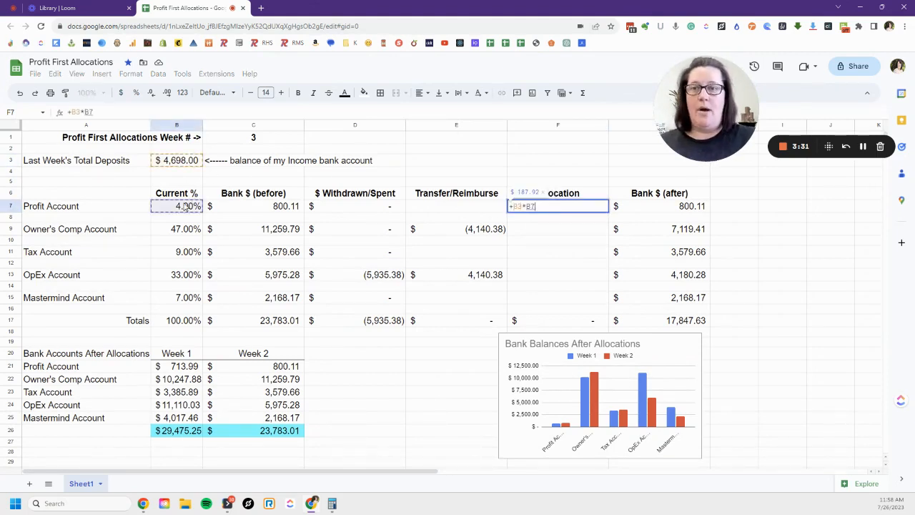
key("enter")
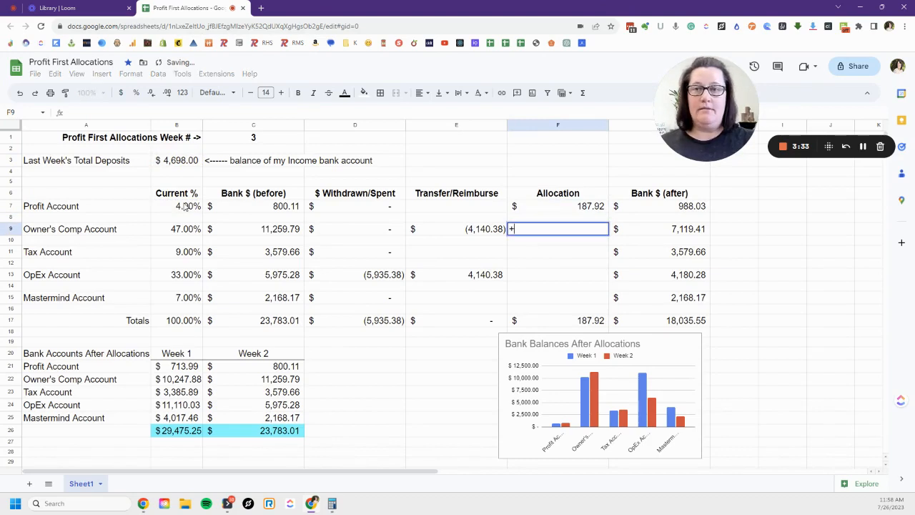
left_click(176, 160)
type("+")
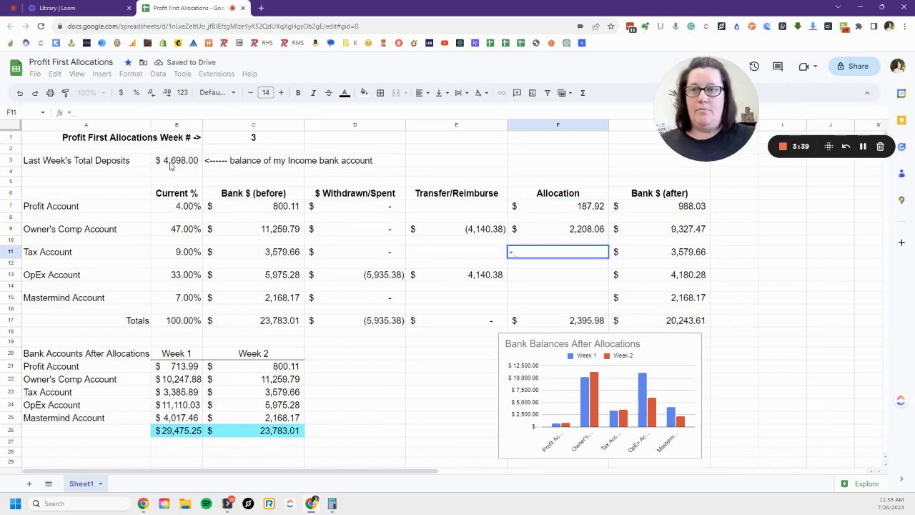
type("=B3*B11")
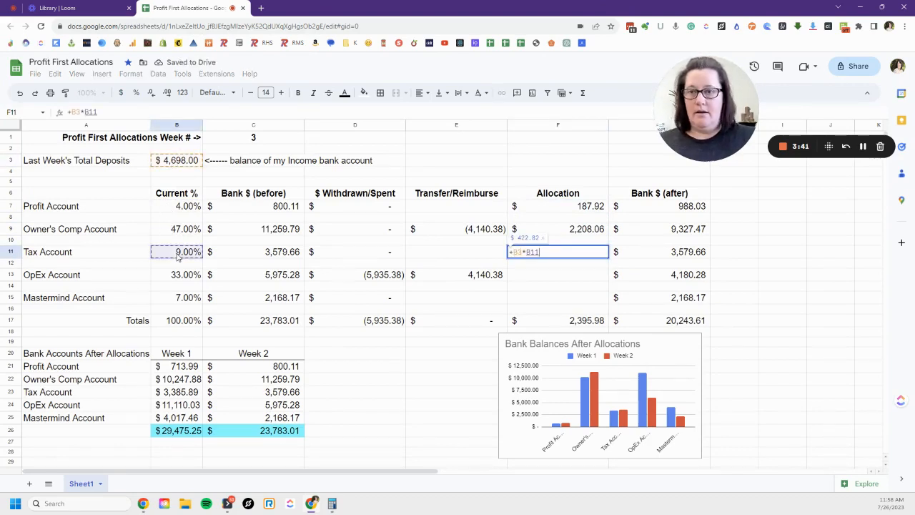
key("enter")
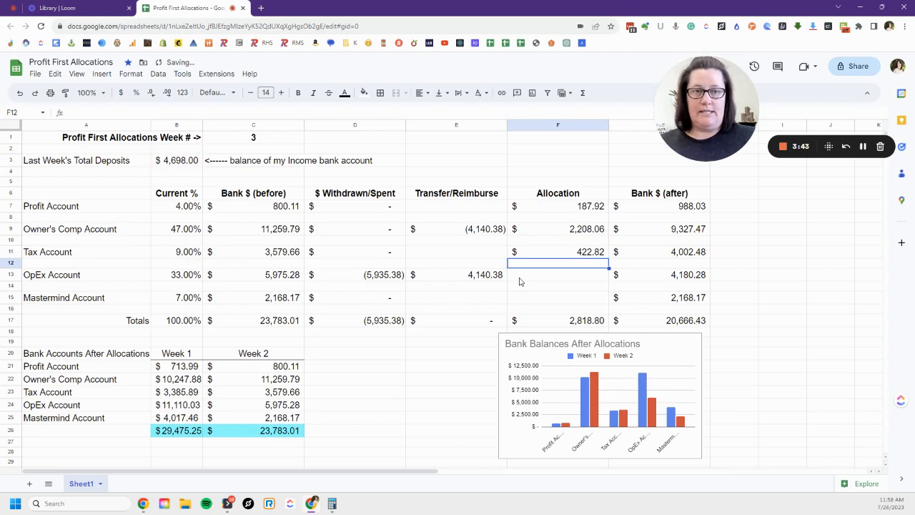
type("=B3")
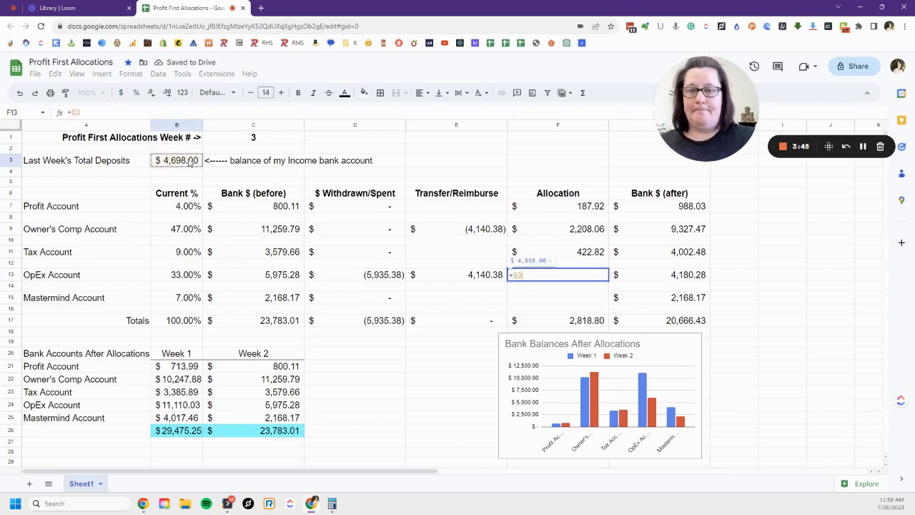
key("enter")
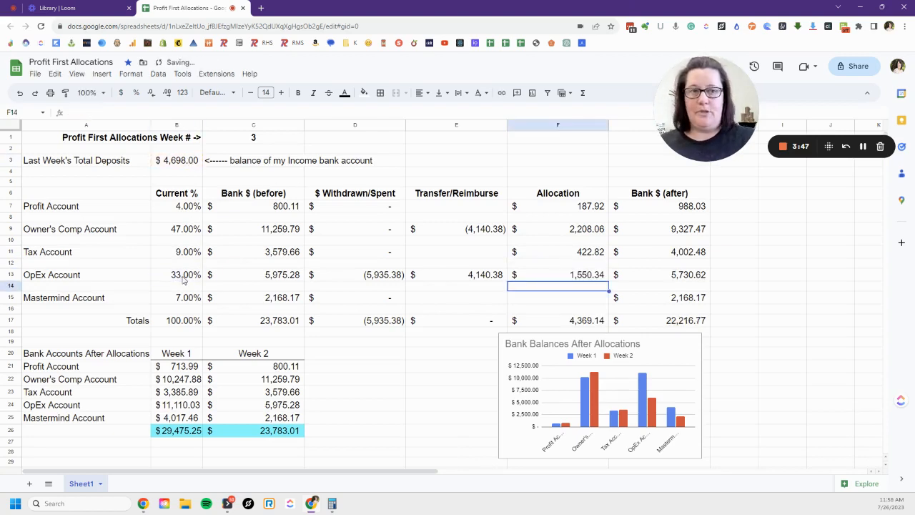
left_click(558, 297)
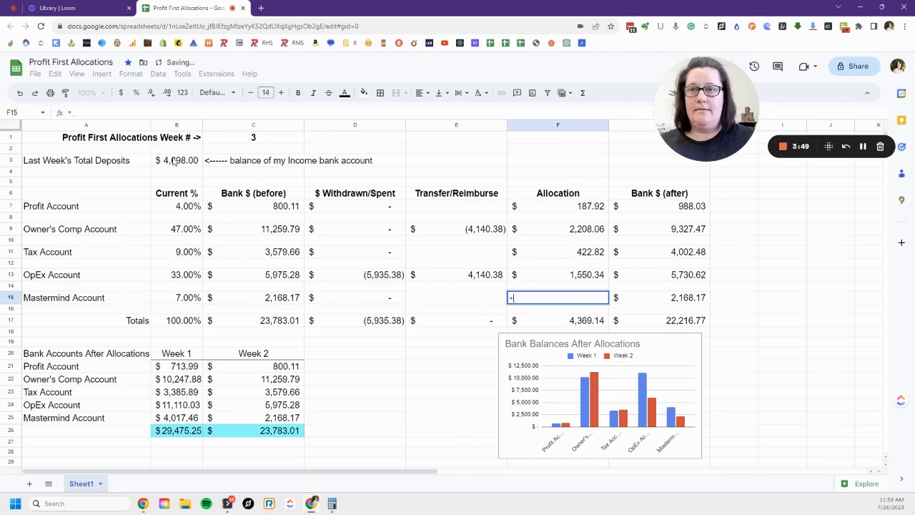
type("B3*B15")
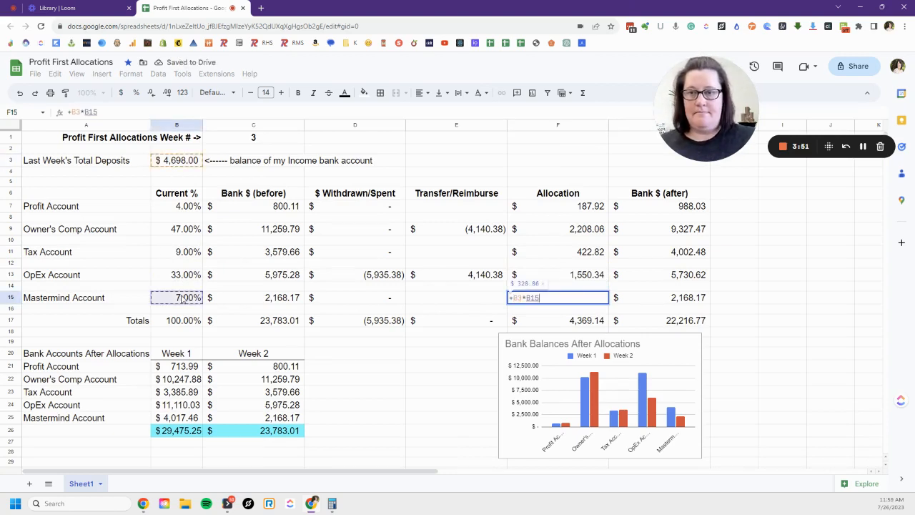
key("enter")
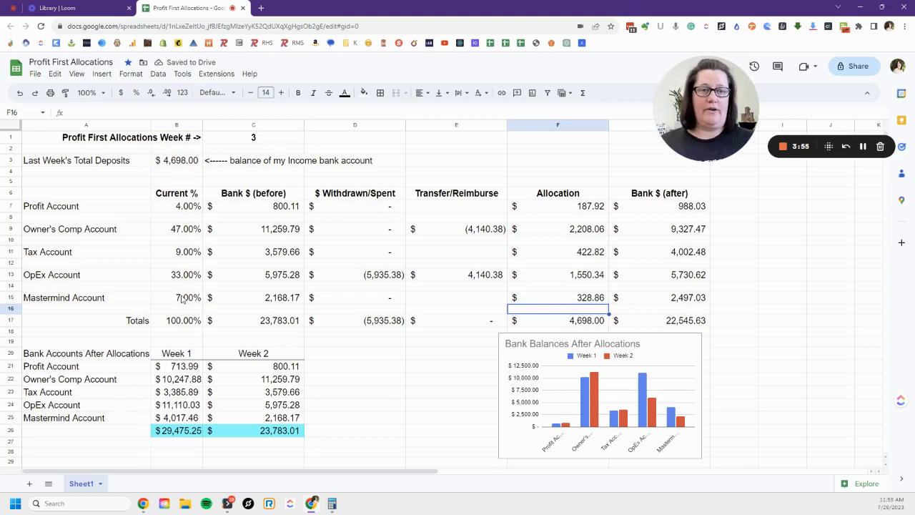
left_click(558, 321)
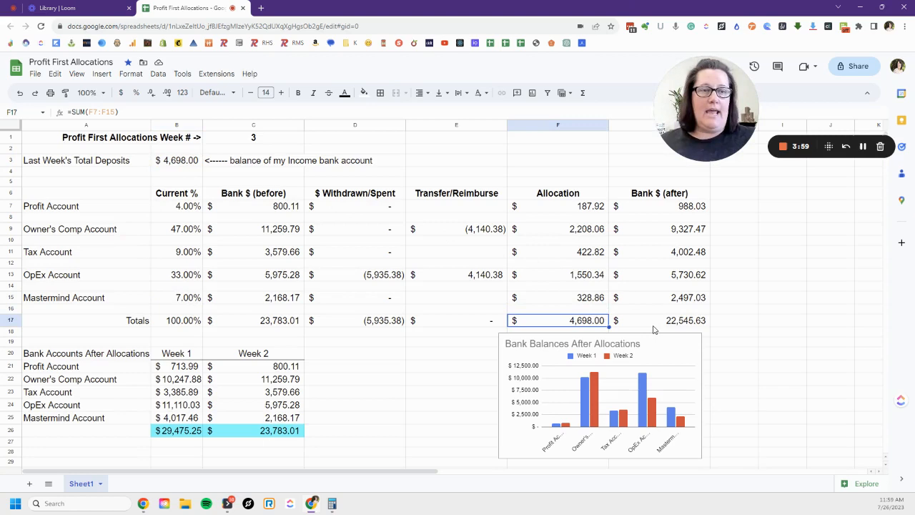
left_click(659, 320)
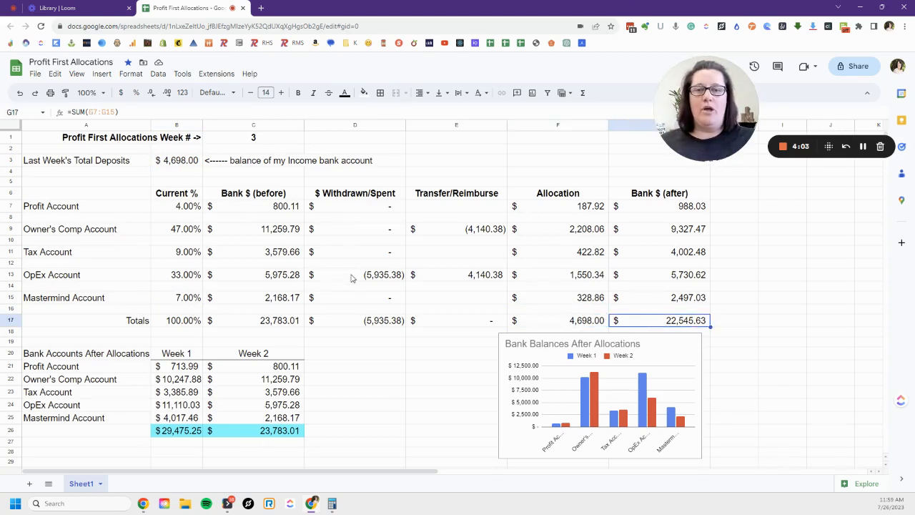
mouse_move(547, 323)
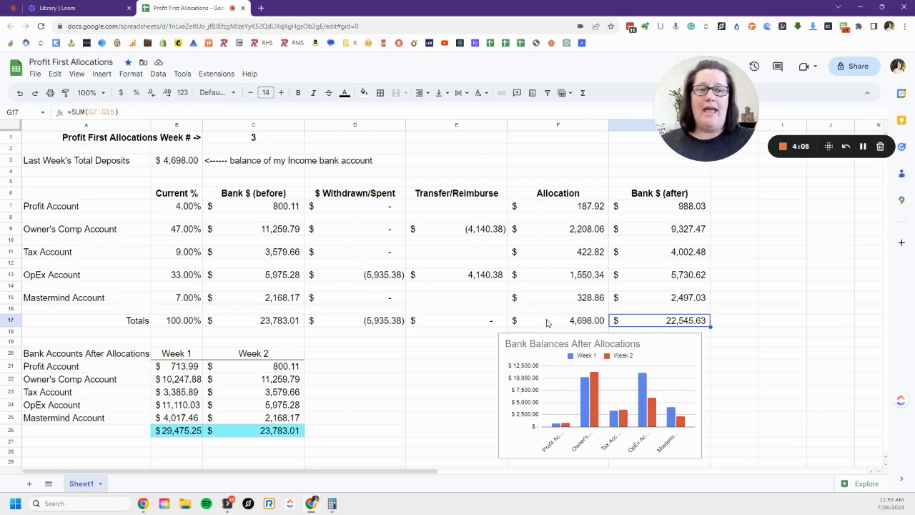
left_click(558, 319)
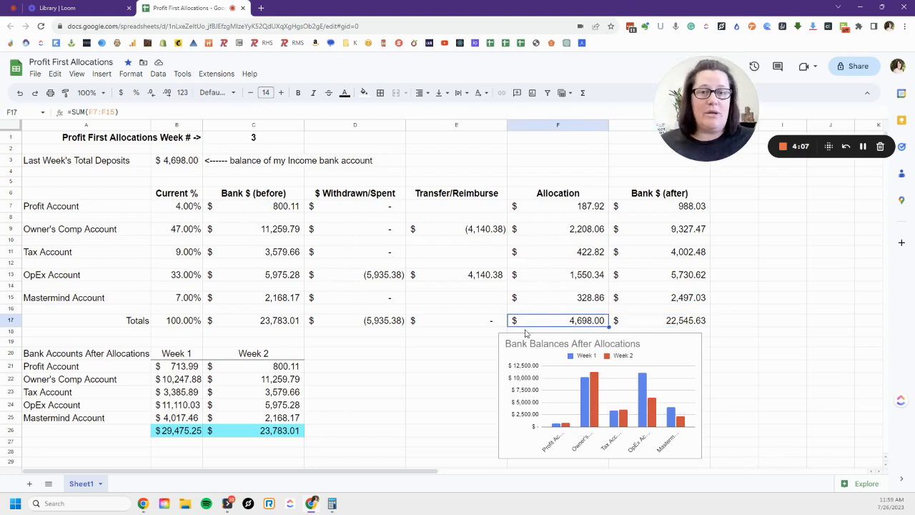
left_click(355, 320)
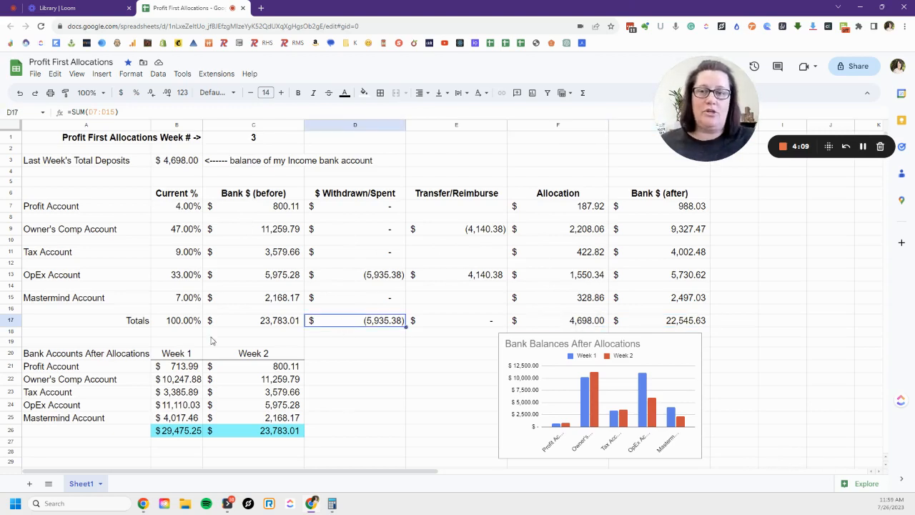
left_click(253, 321)
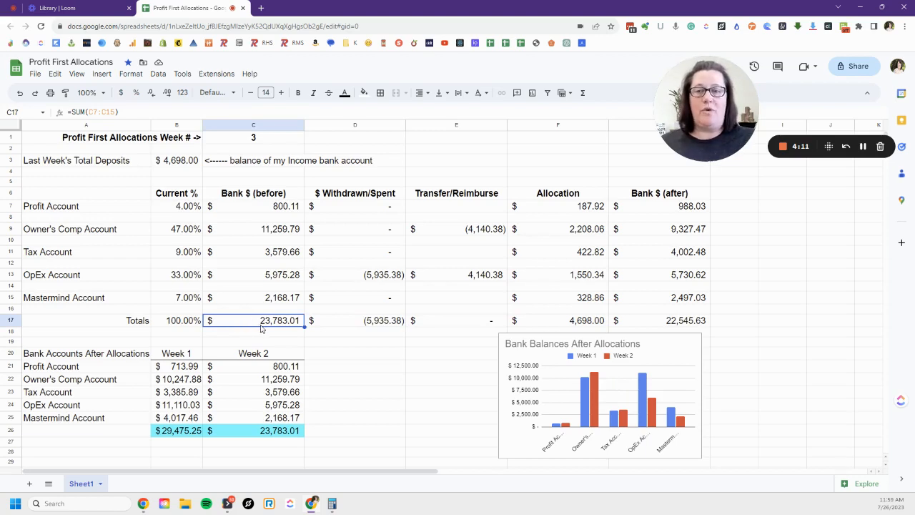
mouse_move(685, 330)
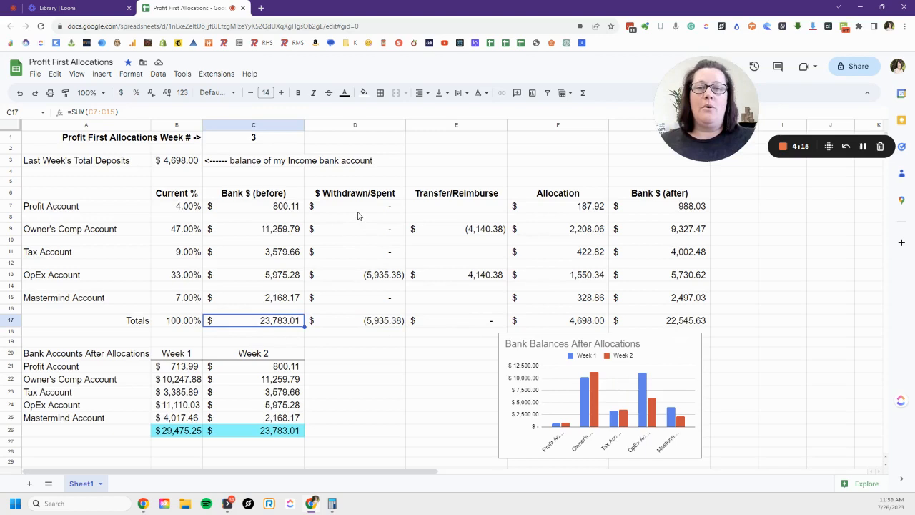
mouse_move(542, 356)
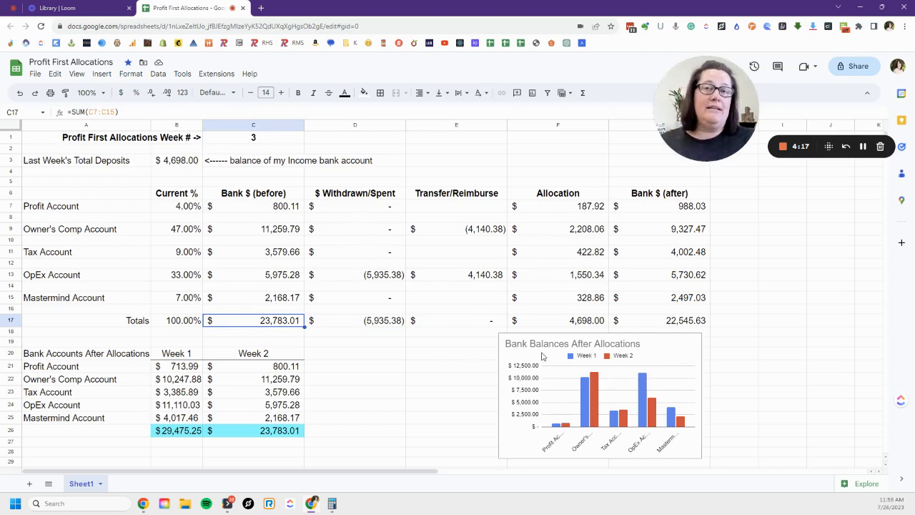
mouse_move(205, 370)
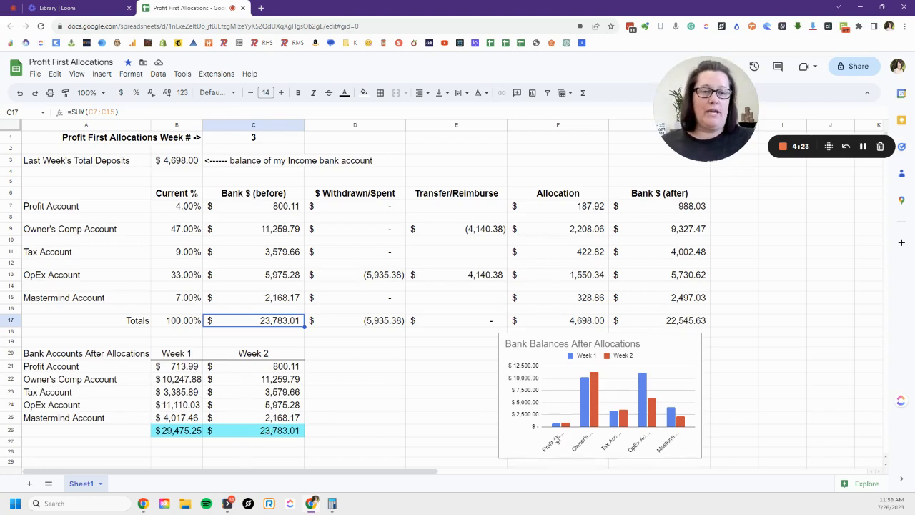
mouse_move(564, 423)
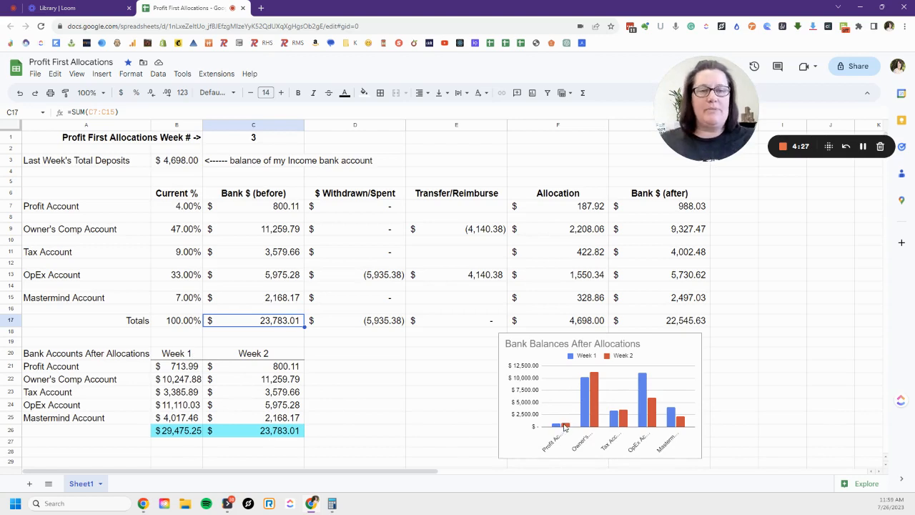
mouse_move(593, 390)
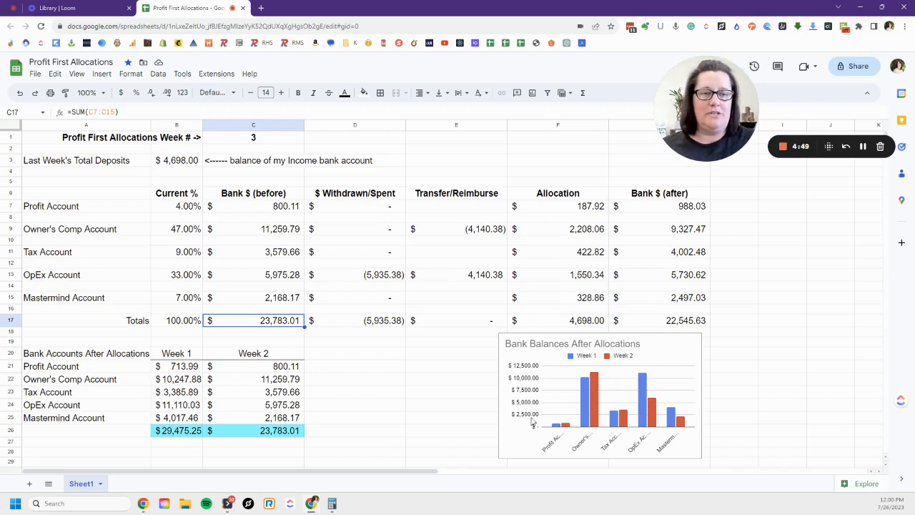
mouse_move(557, 435)
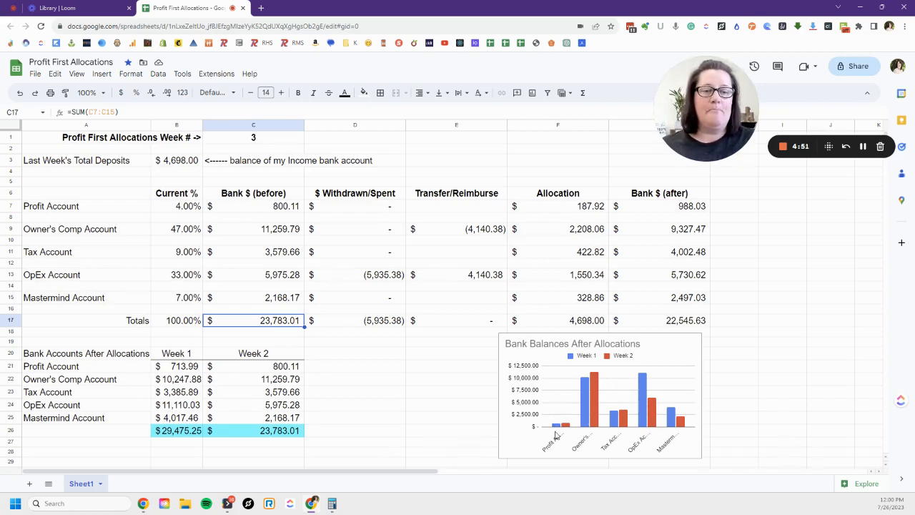
mouse_move(628, 419)
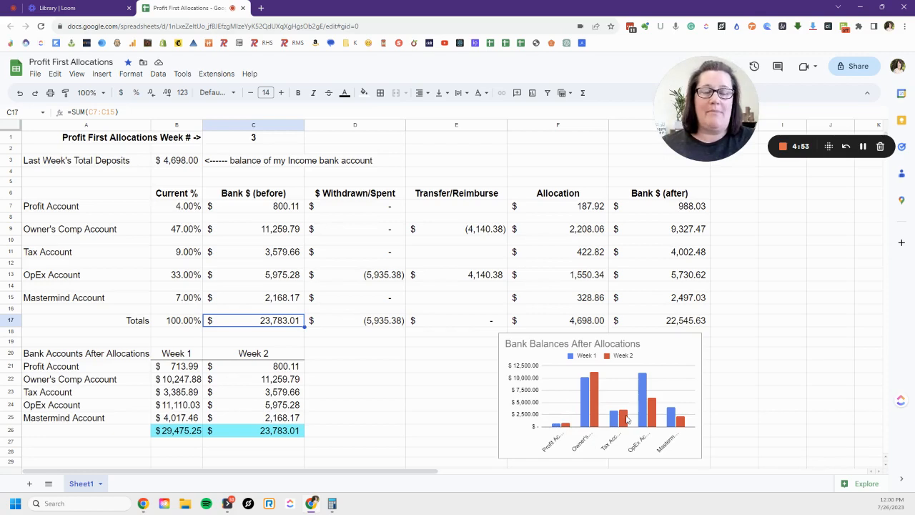
mouse_move(628, 420)
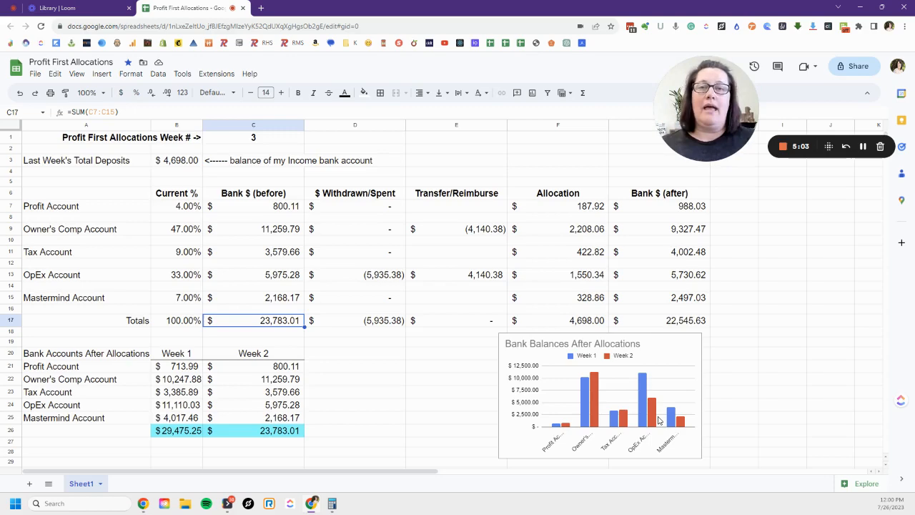
mouse_move(809, 146)
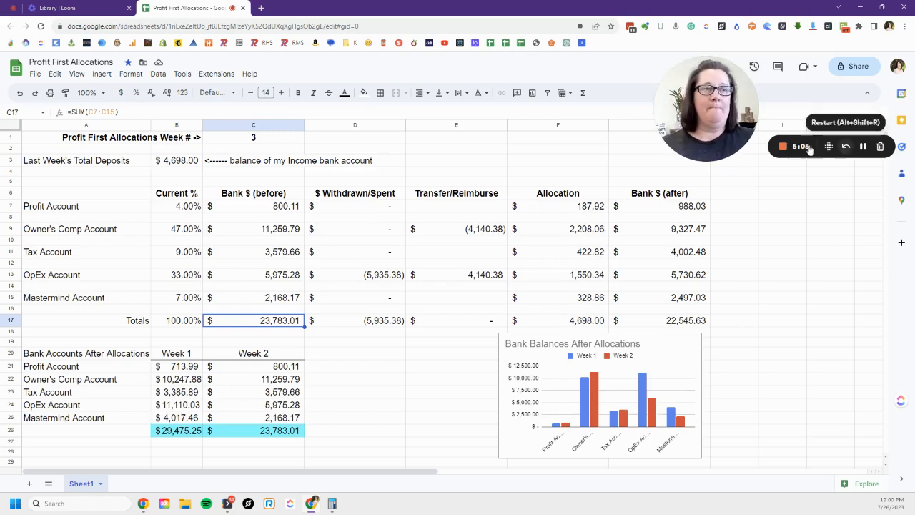